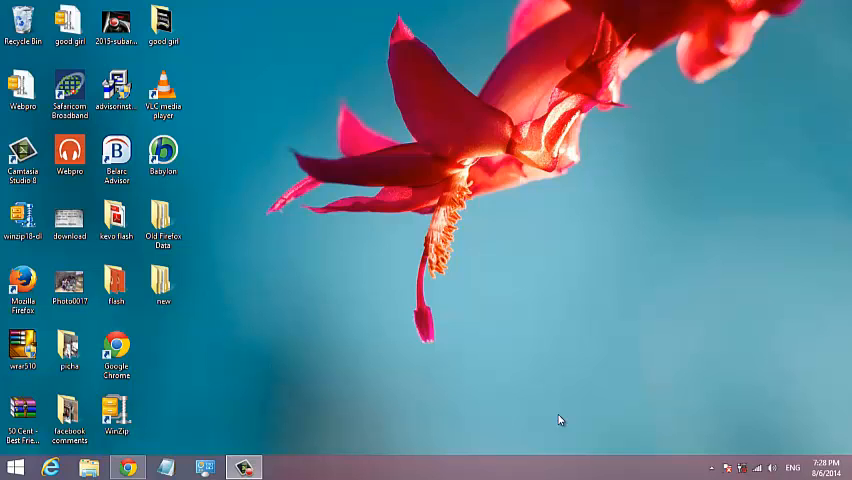
mouse_move(440, 366)
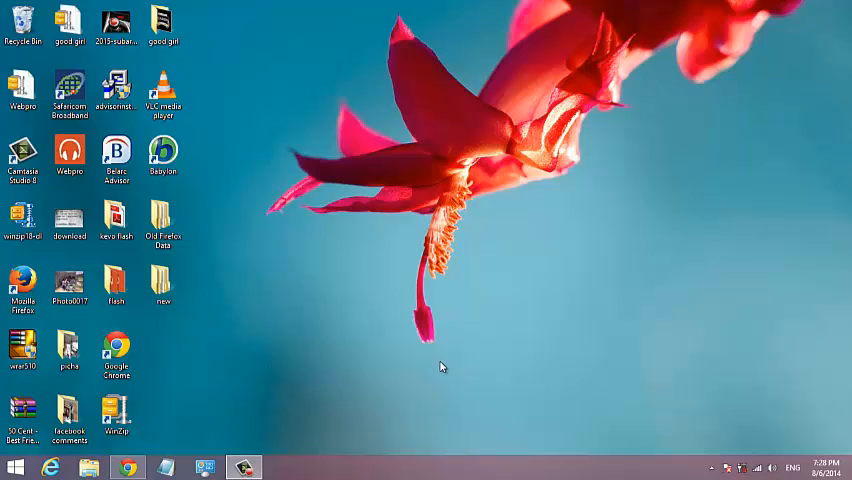
mouse_move(304, 284)
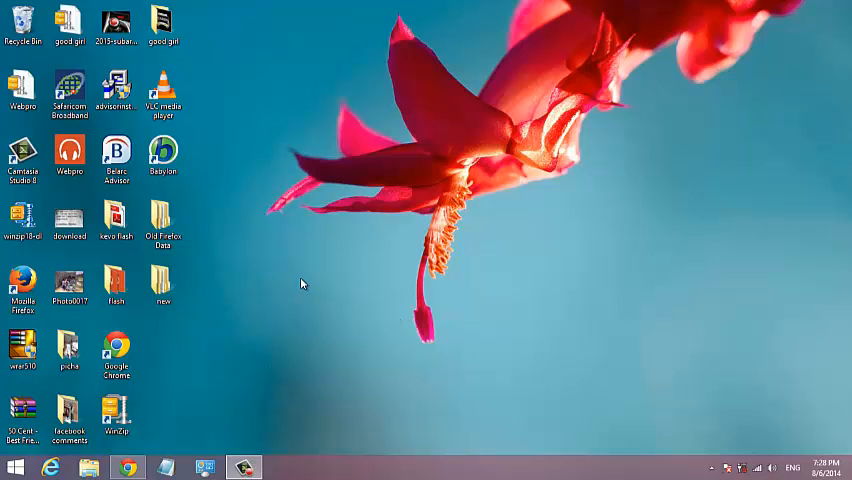
Launch Firefox from its desktop shortcut and bring up the Add-ons Manager from the menu
click(20, 284)
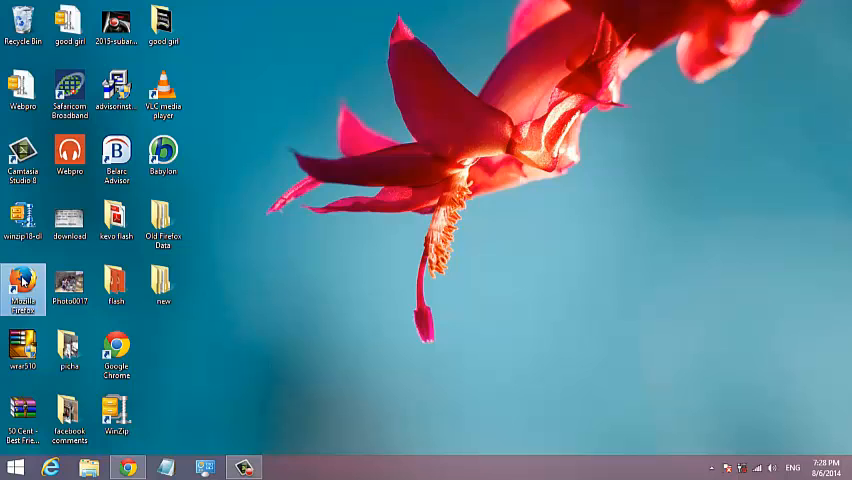
double_click(22, 288)
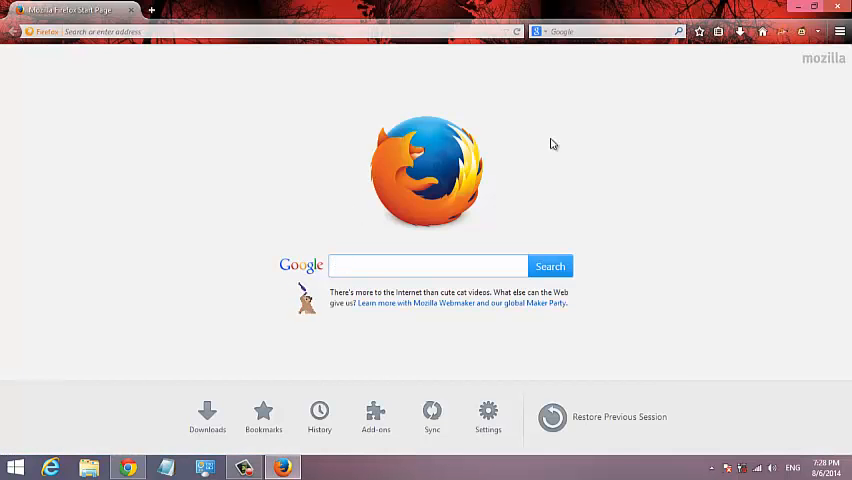
click(840, 32)
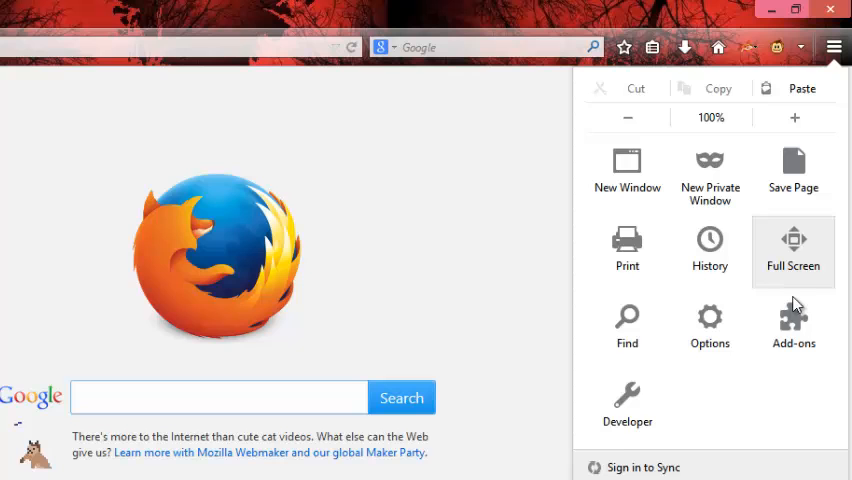
click(792, 324)
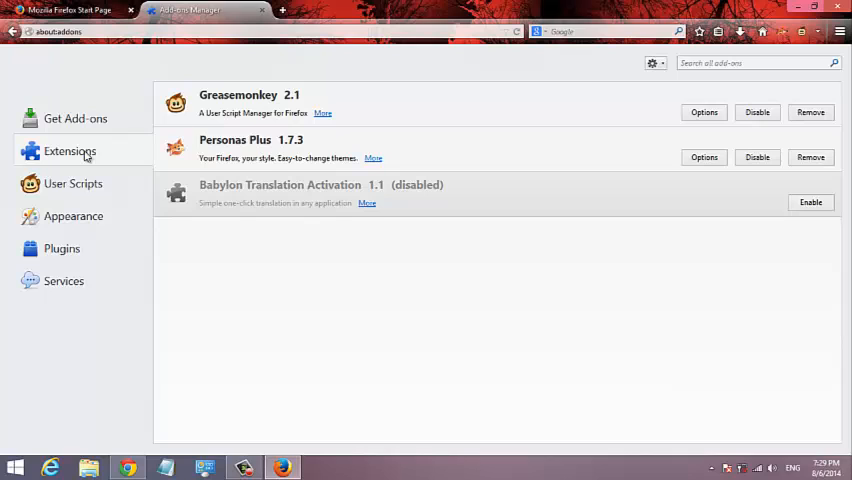
mouse_move(64, 158)
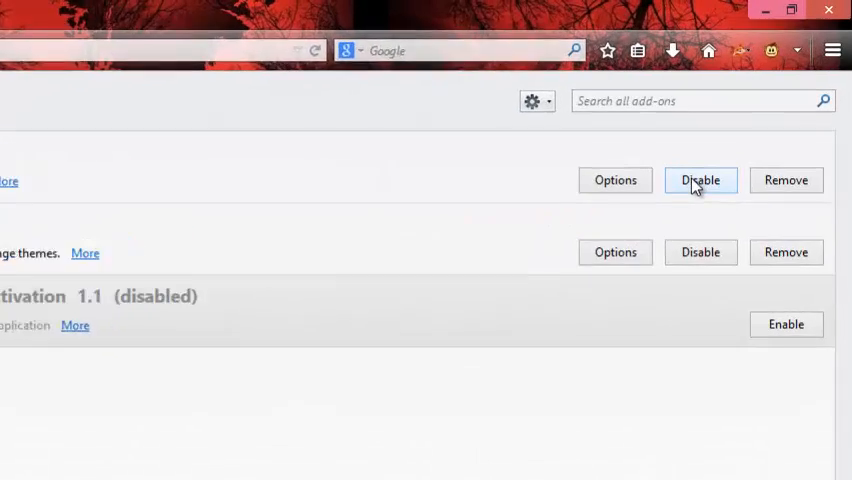
Disable the Greasemonkey extension (pending restart) and switch to the Appearance themes list
click(700, 180)
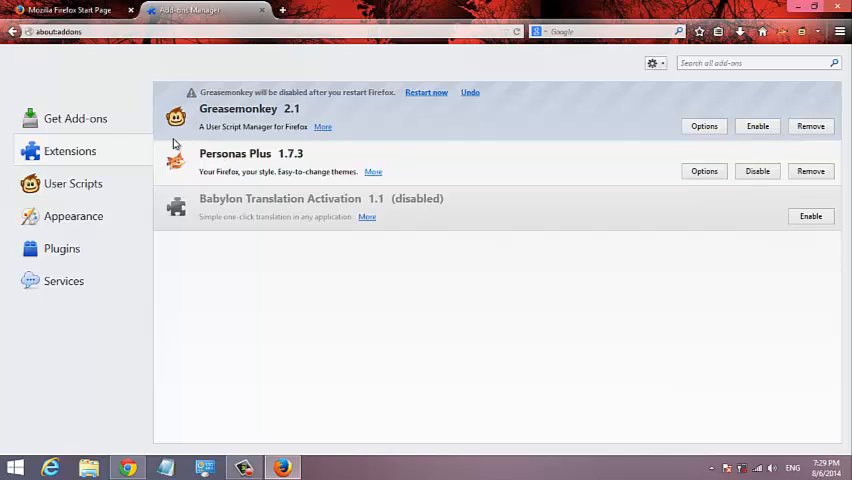
click(72, 216)
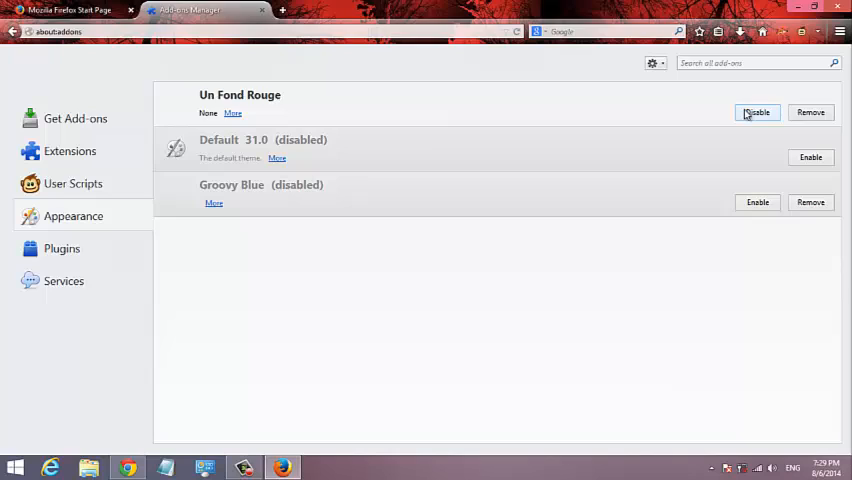
Disable the Un Fond Rouge theme so Default takes over, then show the Plugins list
click(756, 112)
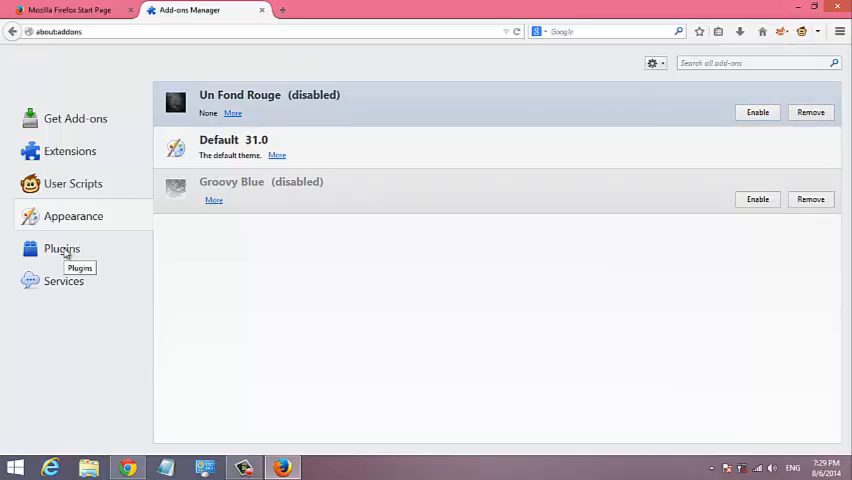
click(62, 248)
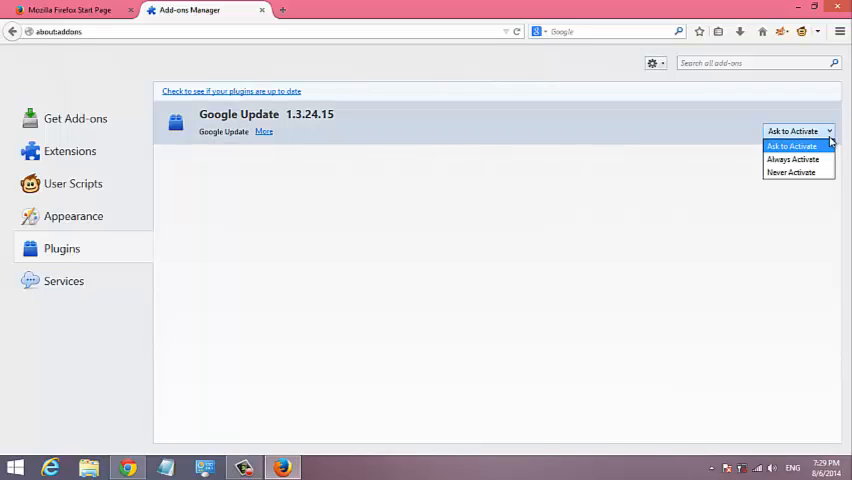
Set the Google Update plugin to Never Activate, then back to Always Activate
click(792, 146)
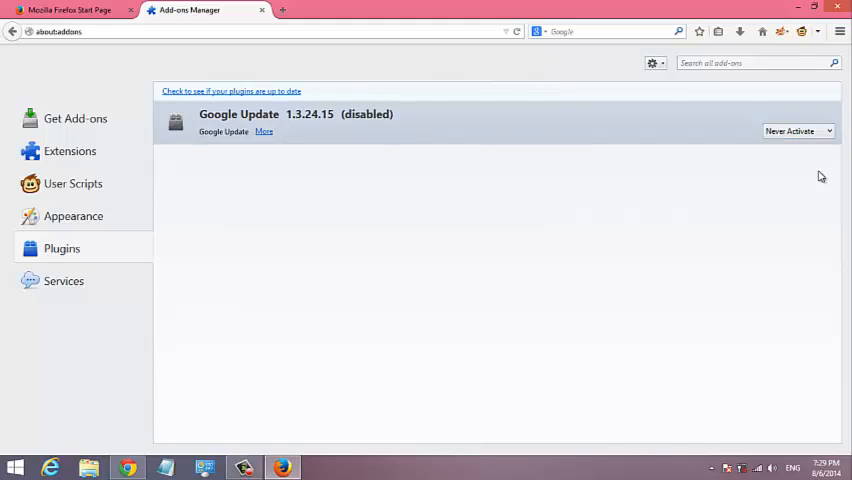
mouse_move(824, 180)
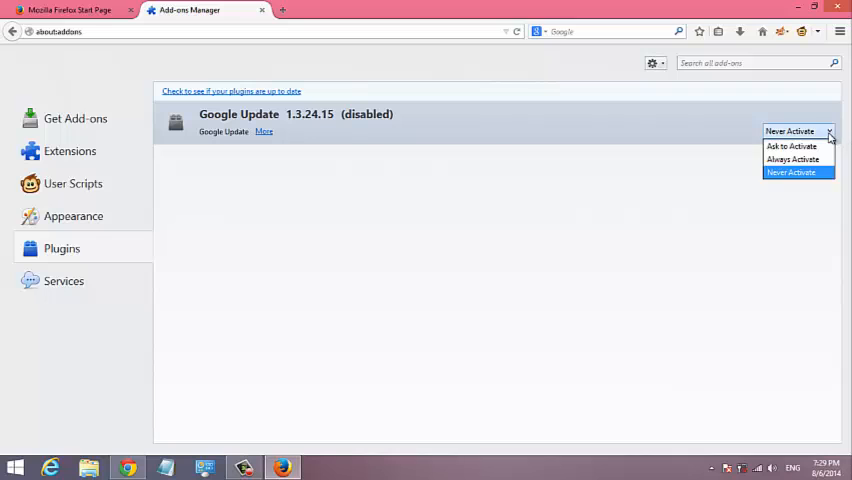
click(792, 160)
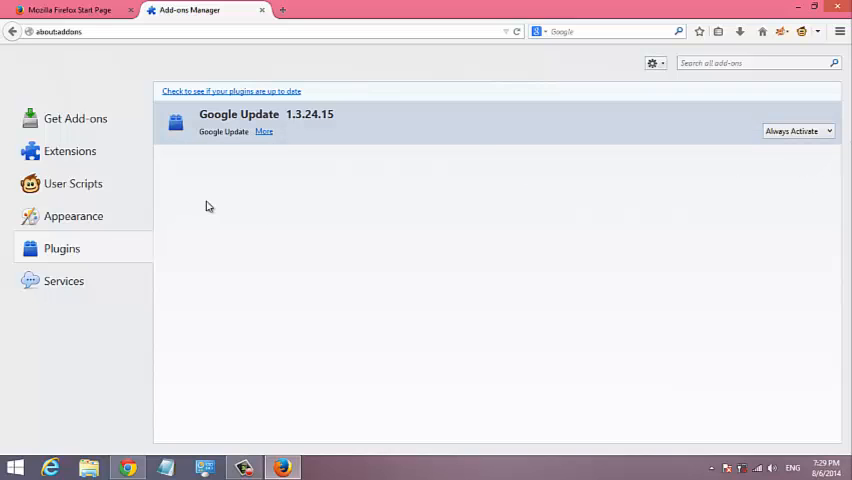
Show the Extensions list again, with Greasemonkey still pending disable
click(68, 152)
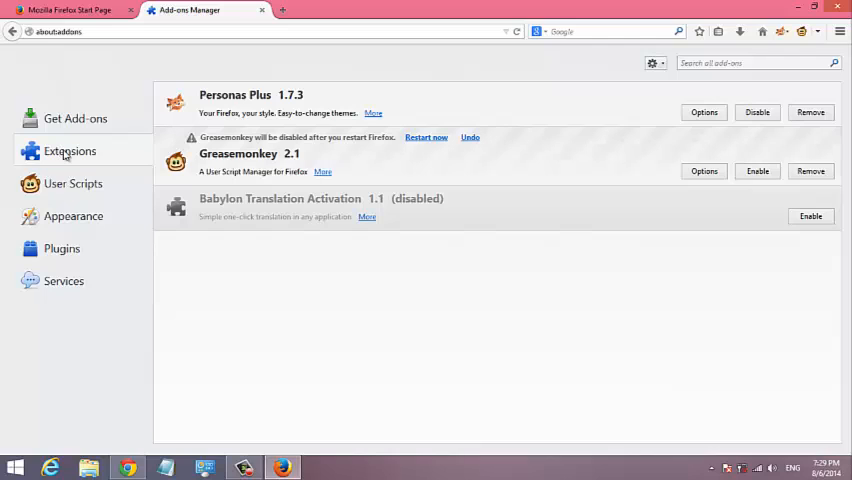
mouse_move(70, 152)
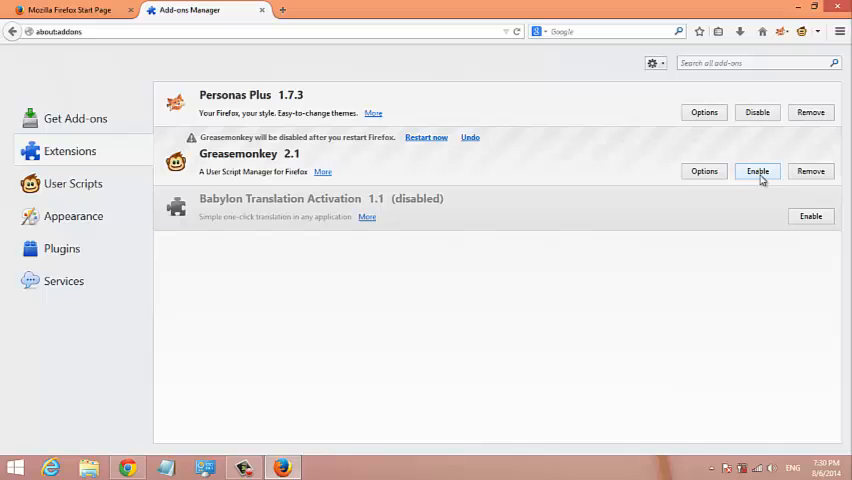
mouse_move(760, 176)
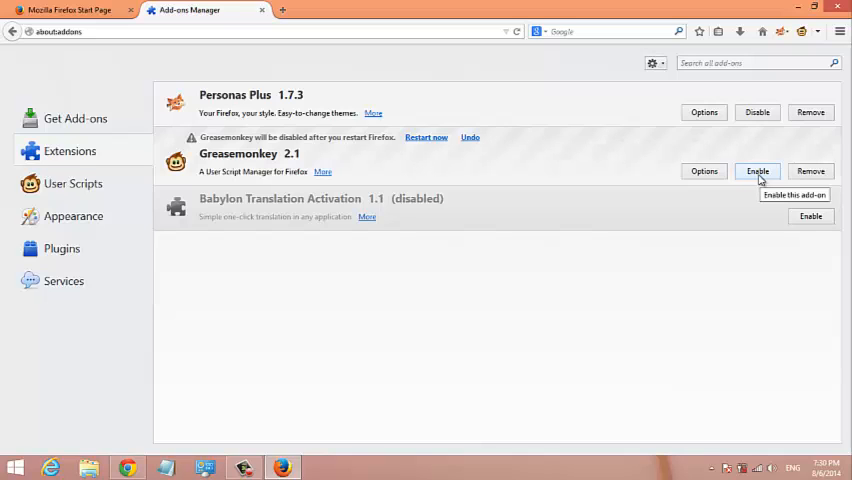
mouse_move(638, 308)
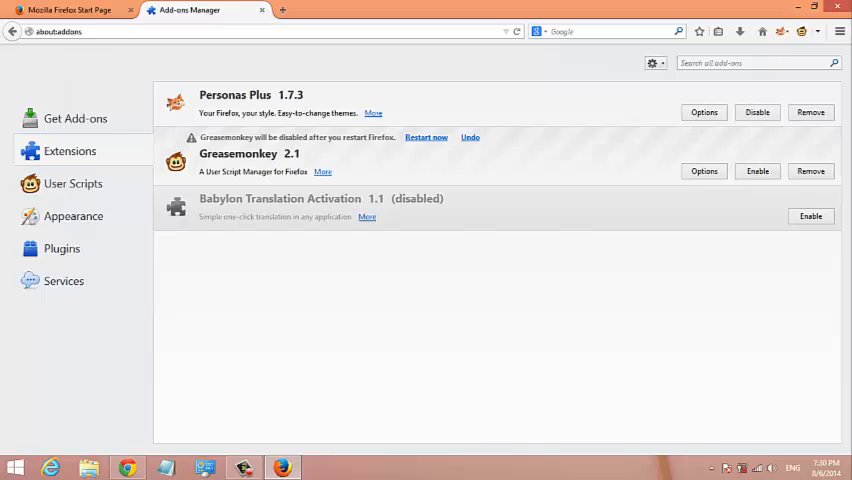
Close Firefox confirming both tabs, then relaunch it from the desktop shortcut to its Start Page
click(836, 10)
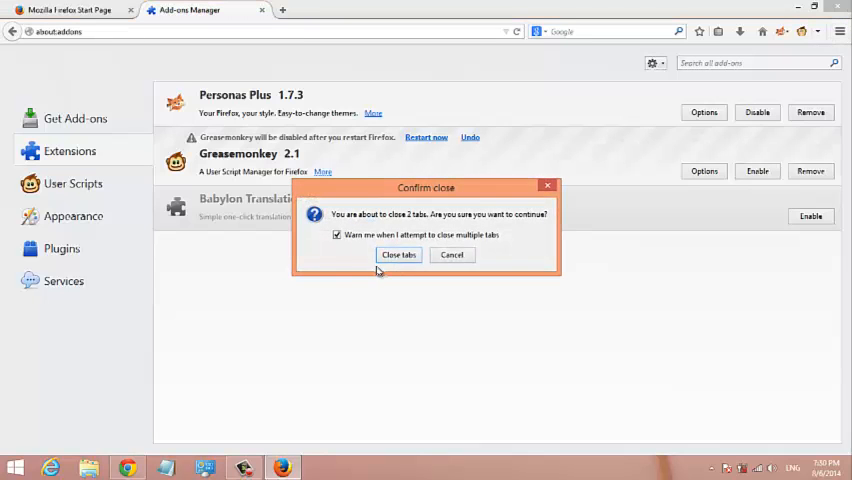
click(398, 254)
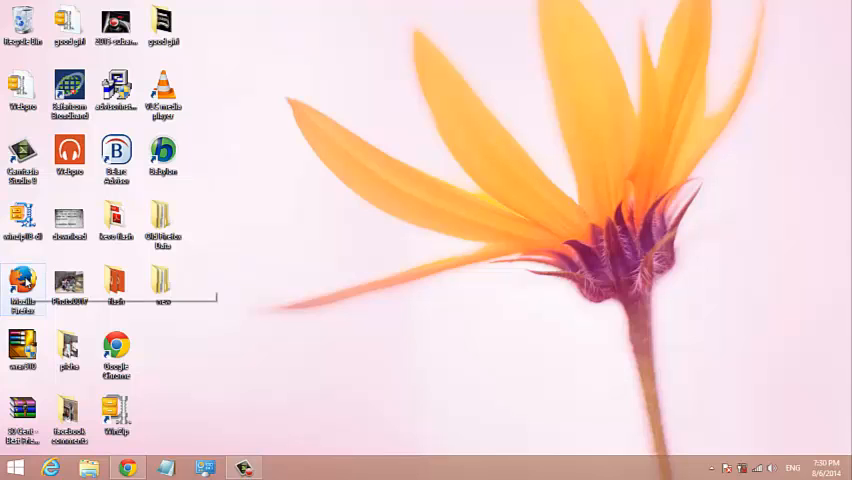
double_click(16, 280)
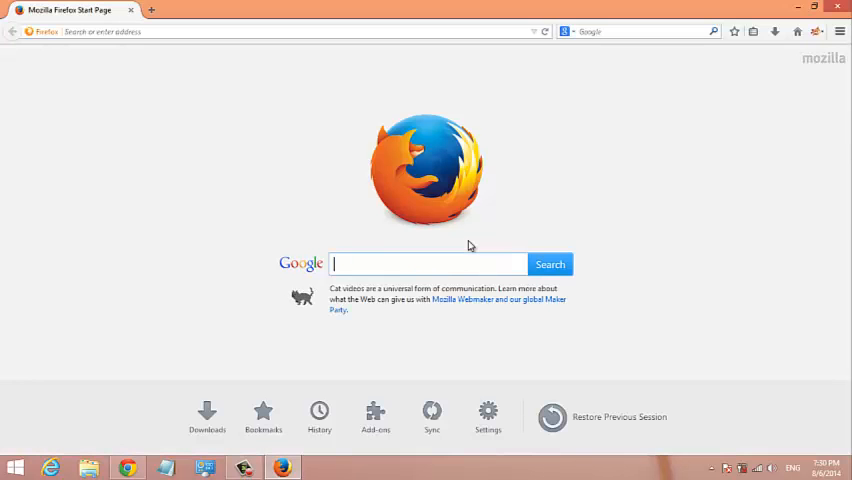